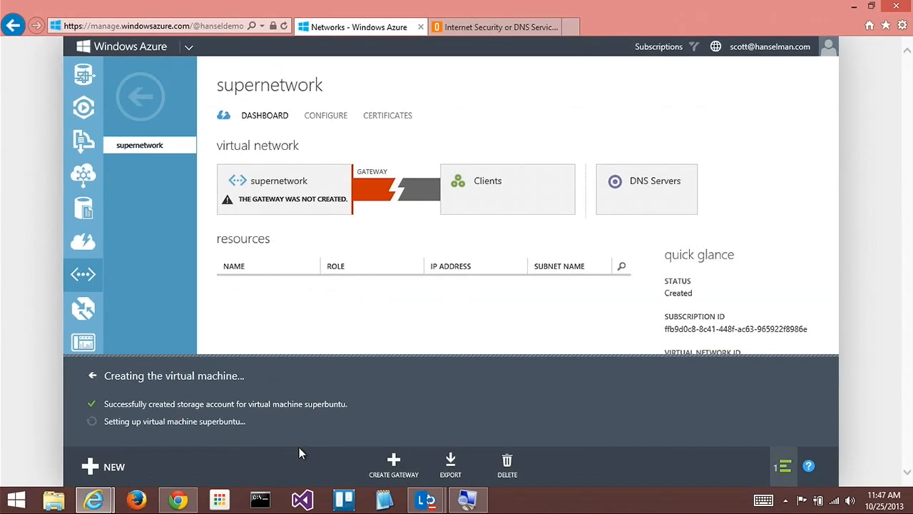
{"action": "mouse_move", "coordinate": [296, 336]}
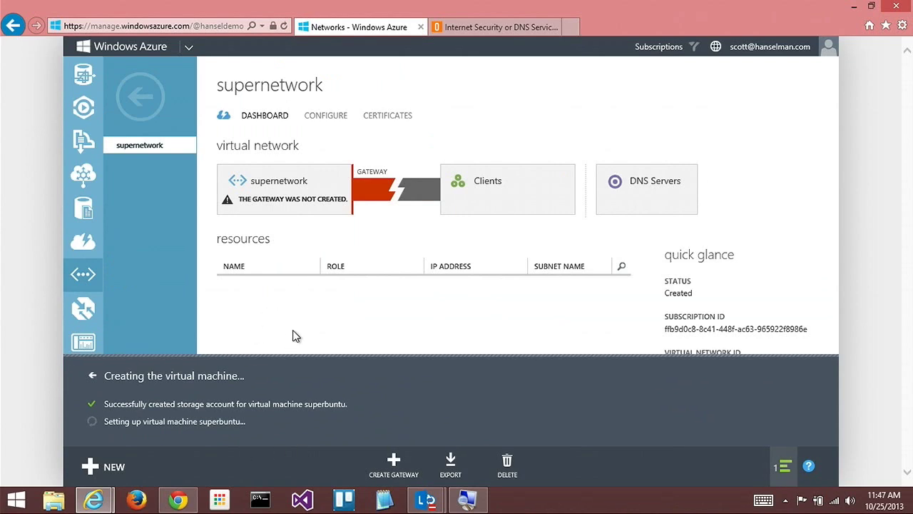
{"action": "mouse_move", "coordinate": [310, 328]}
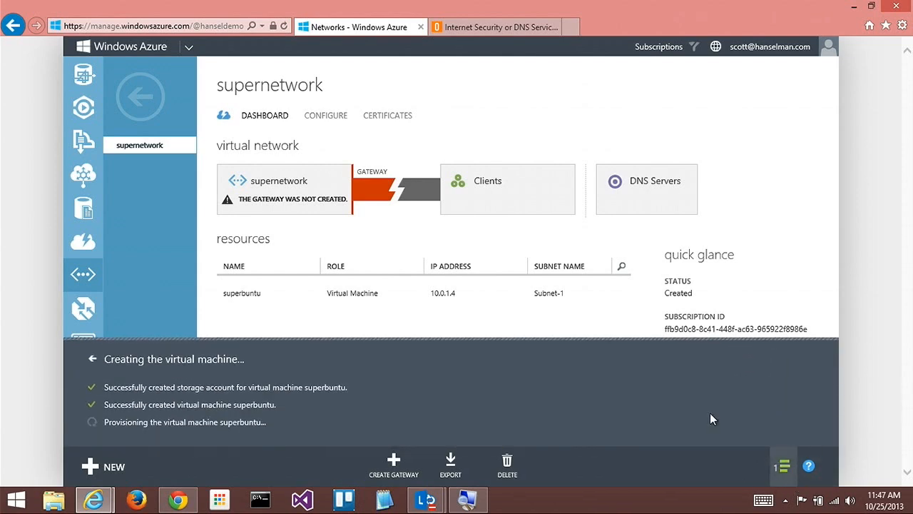
{"action": "mouse_move", "coordinate": [330, 378]}
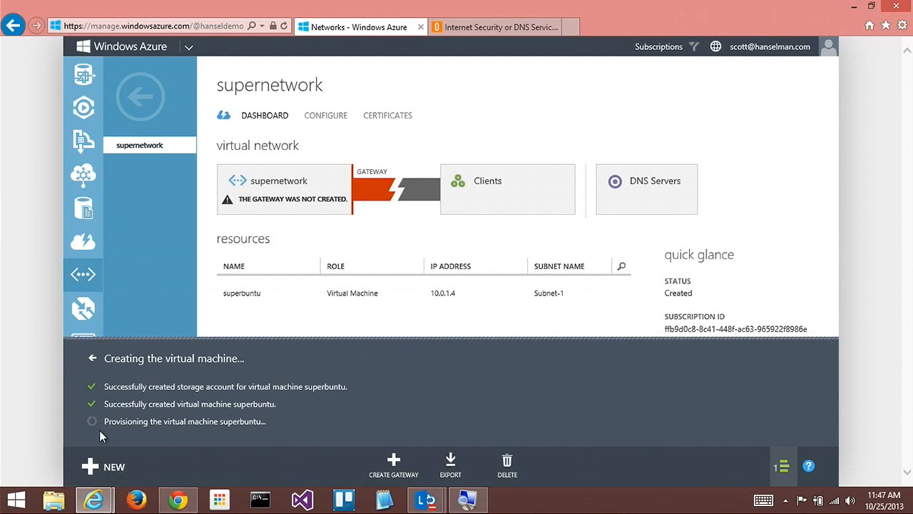
{"action": "mouse_move", "coordinate": [297, 319]}
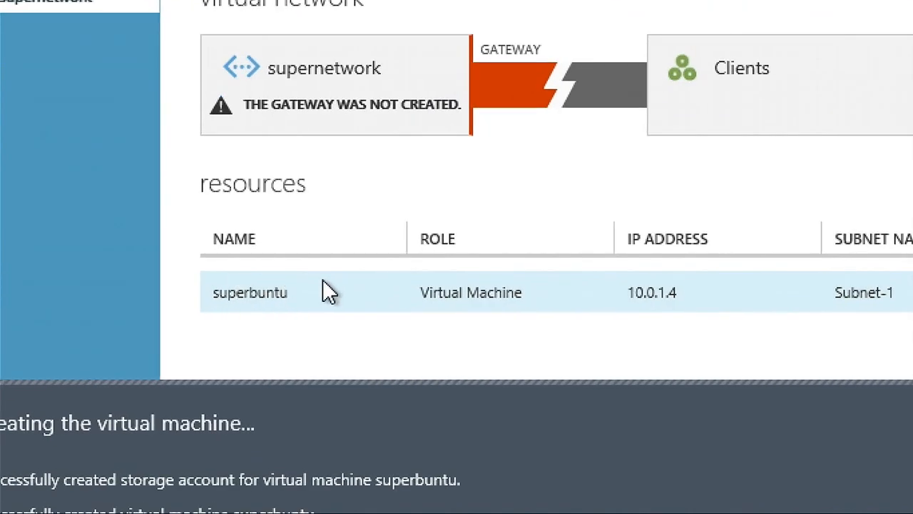
{"action": "scroll", "scroll_direction": "right", "scroll_amount": 3}
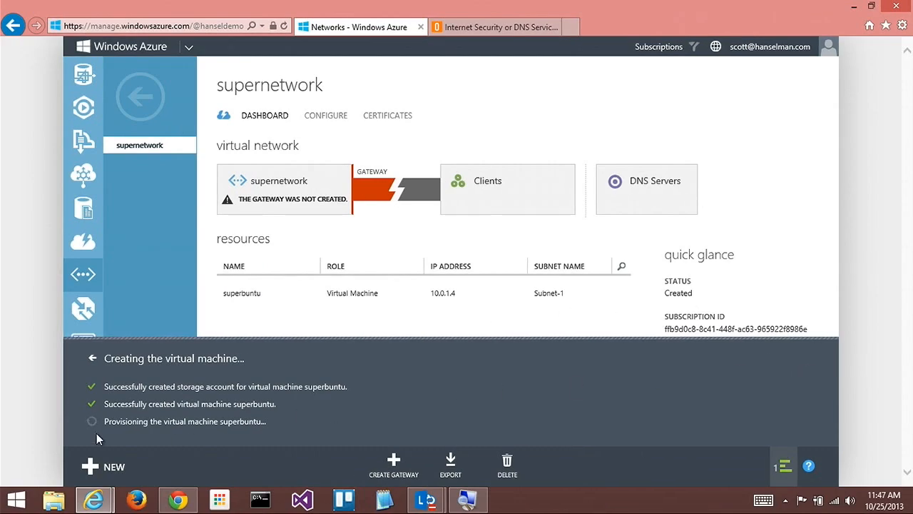
{"action": "mouse_move", "coordinate": [78, 433]}
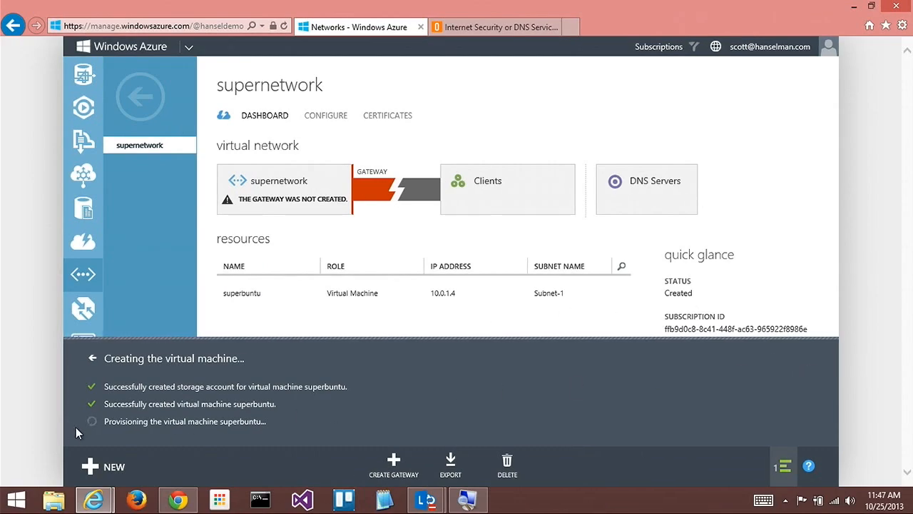